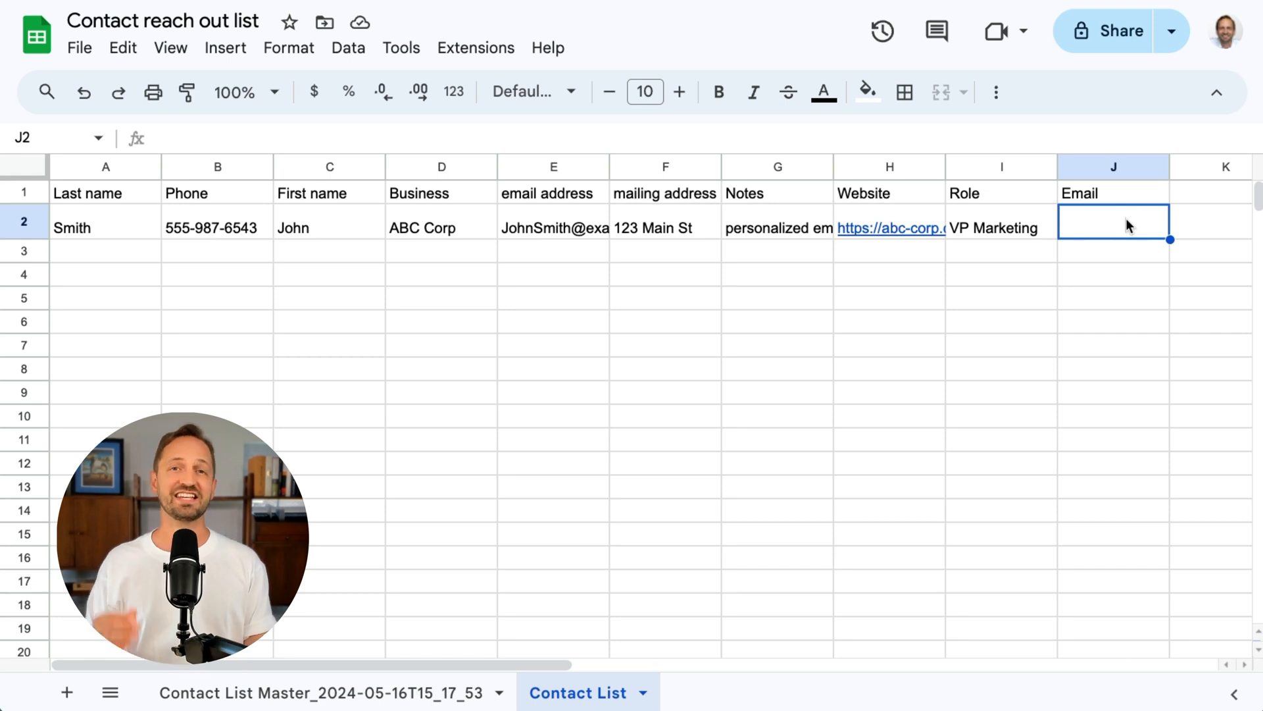
mouse_move(1114, 236)
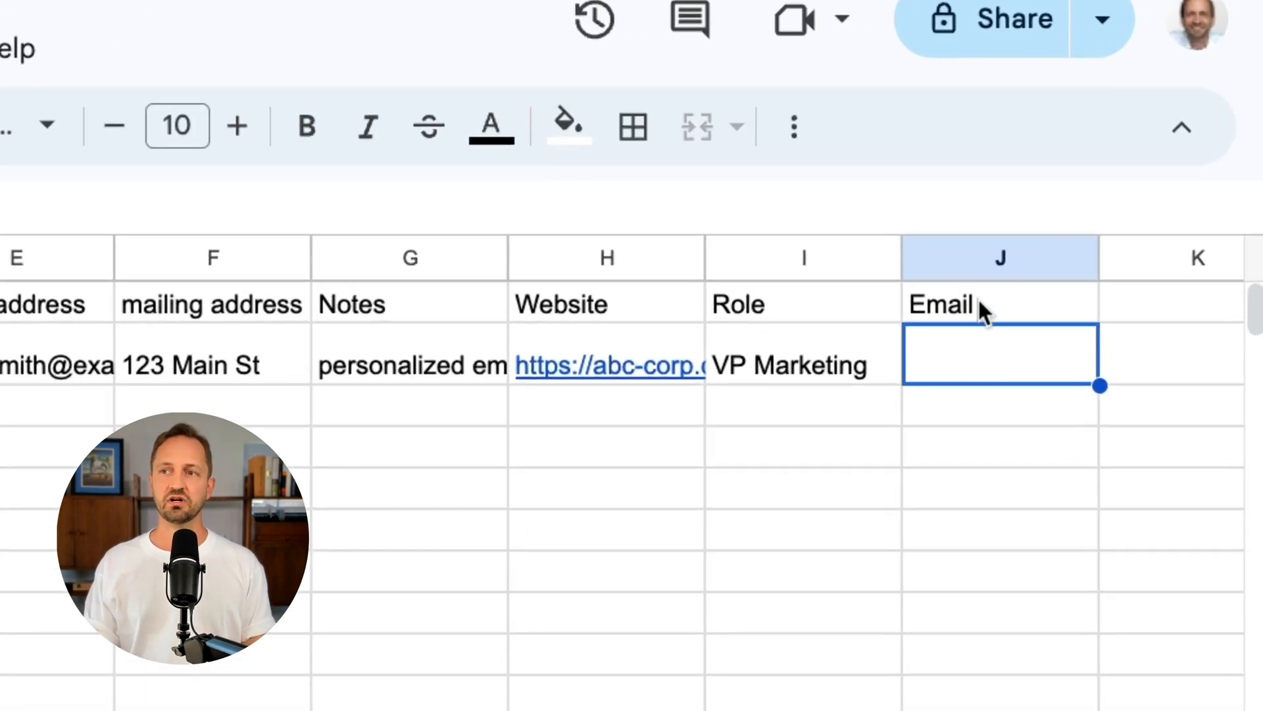
Open the spreadsheet's extensions options and scroll through the Google Sheets + ChatGPT Email zap
left_click(550, 82)
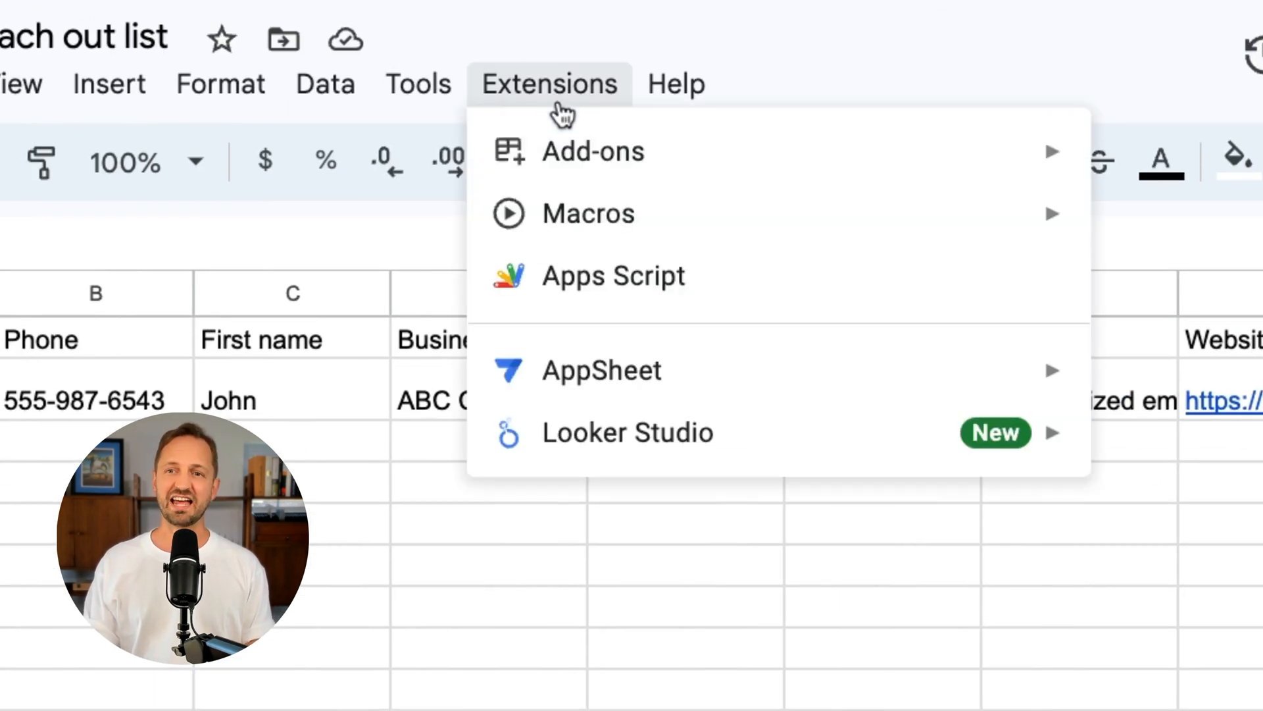
left_click(614, 275)
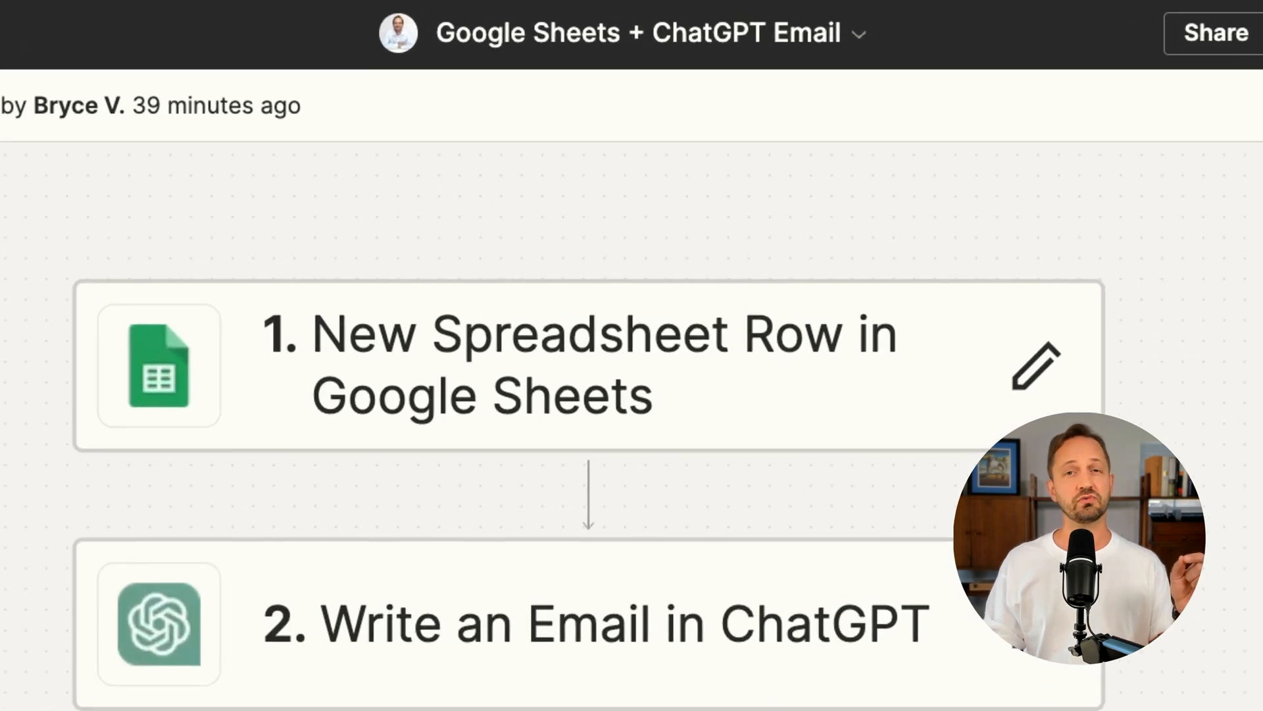
scroll("down", 3)
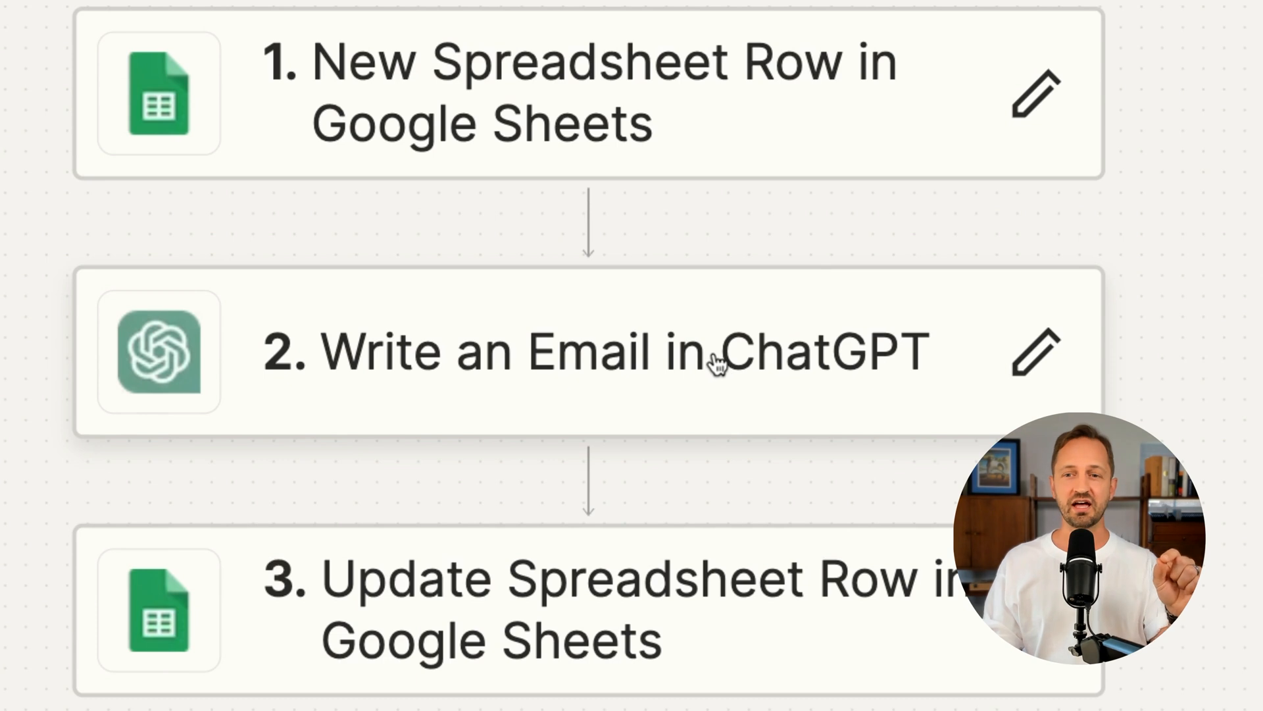
scroll("down", 3)
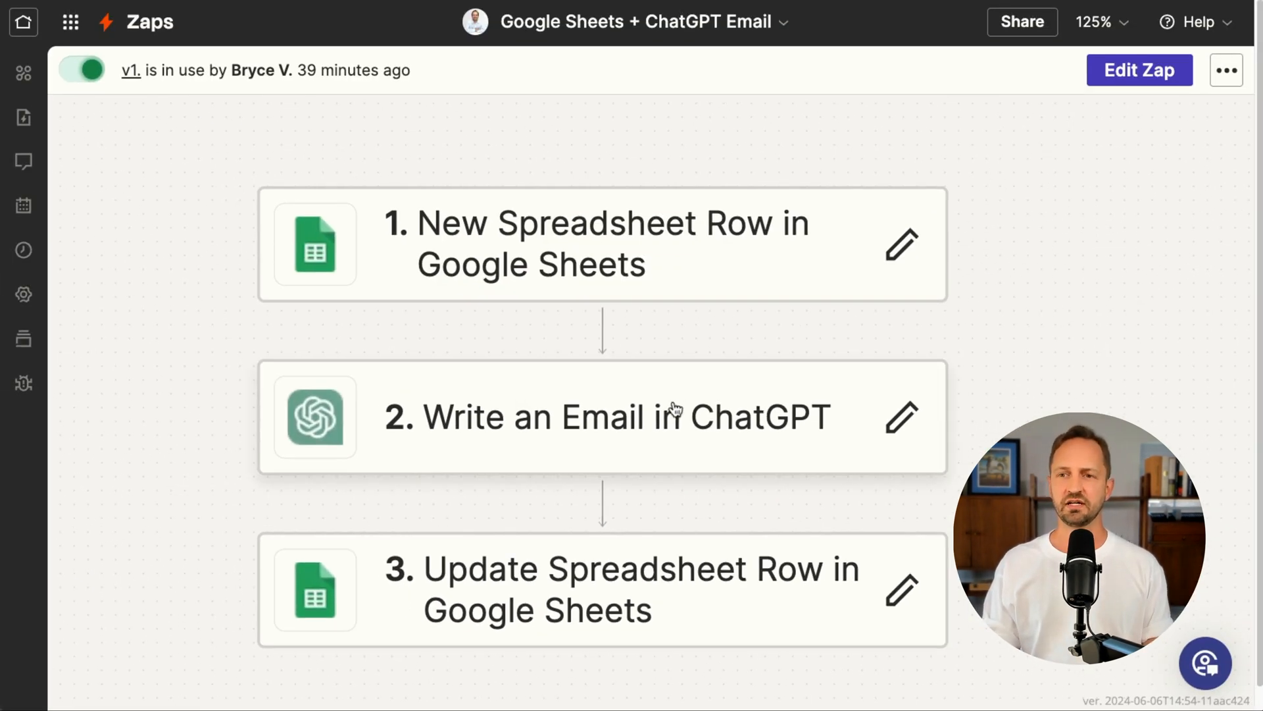
Review the 'Write an Email in ChatGPT' step fields, then the Update Spreadsheet Row step
left_click(602, 416)
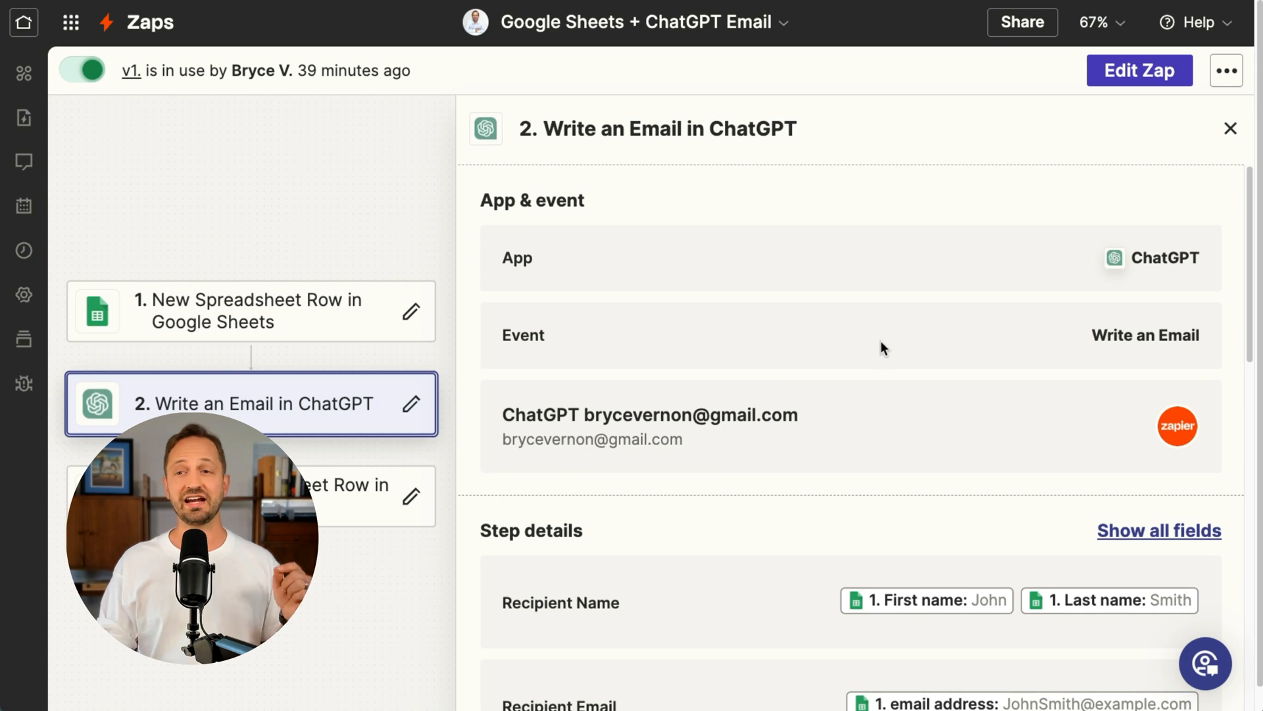
scroll("down", 3)
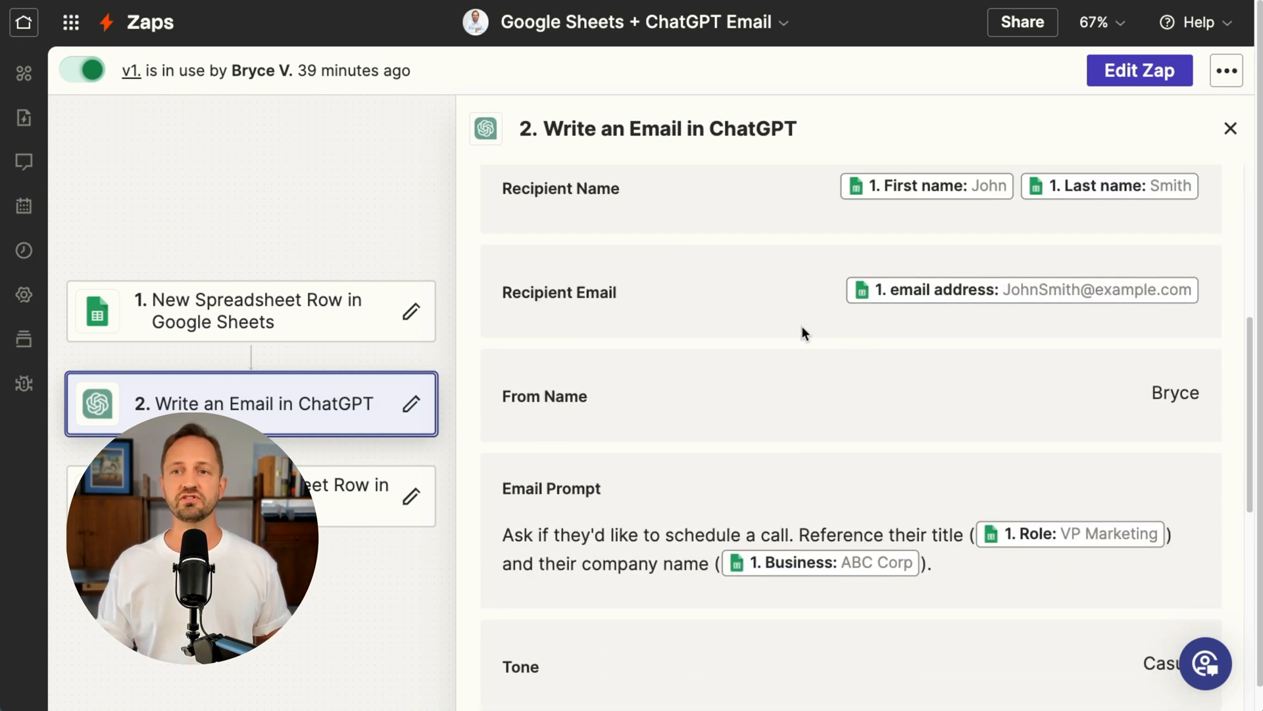
mouse_move(818, 274)
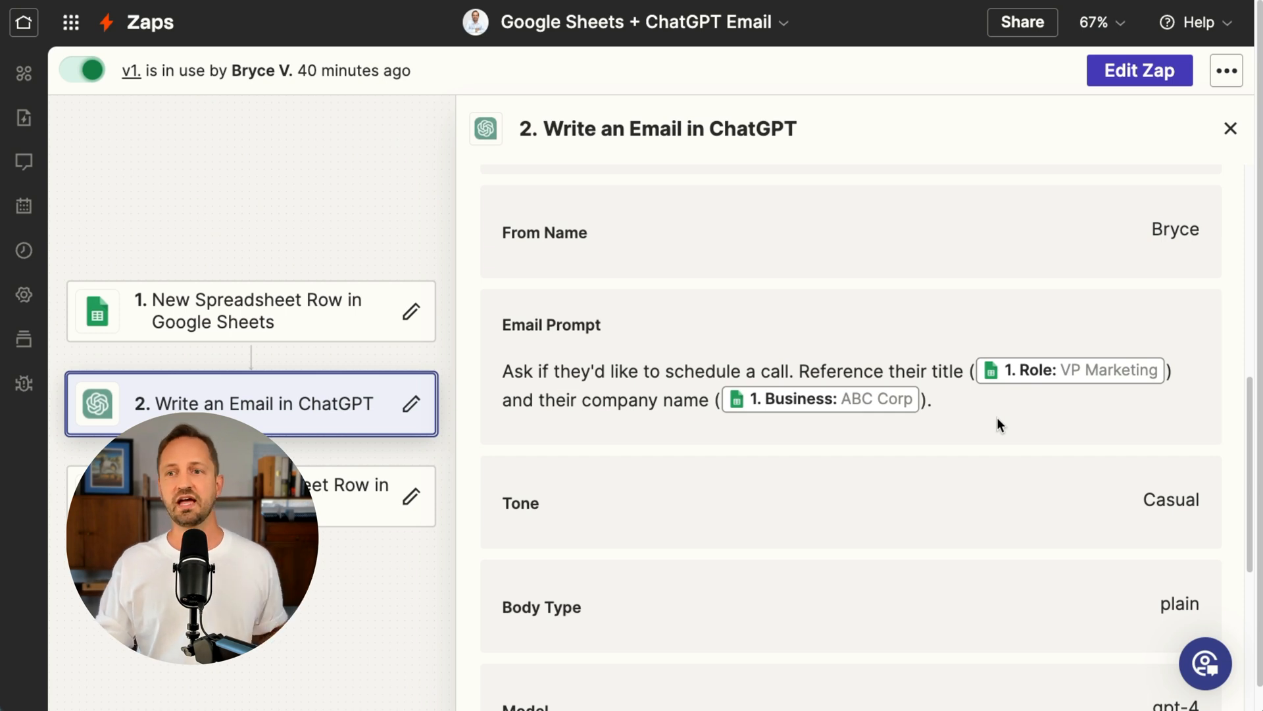
scroll("down", 3)
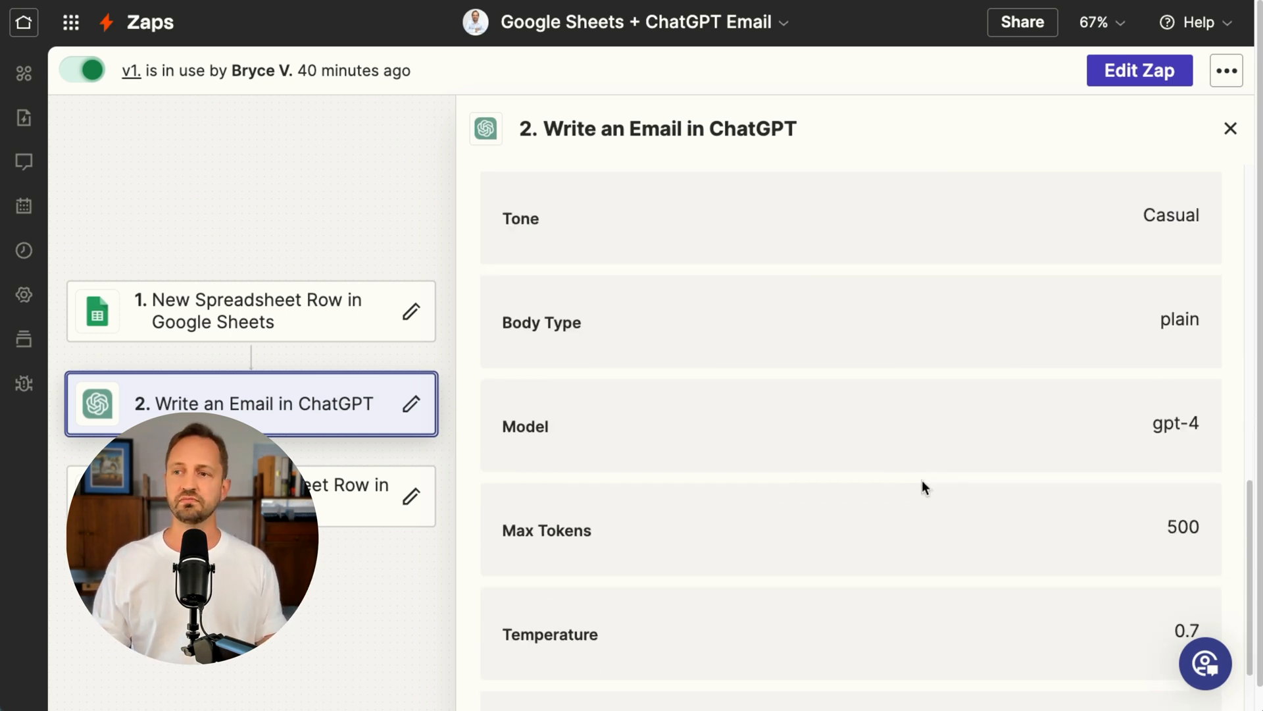
scroll("down", 3)
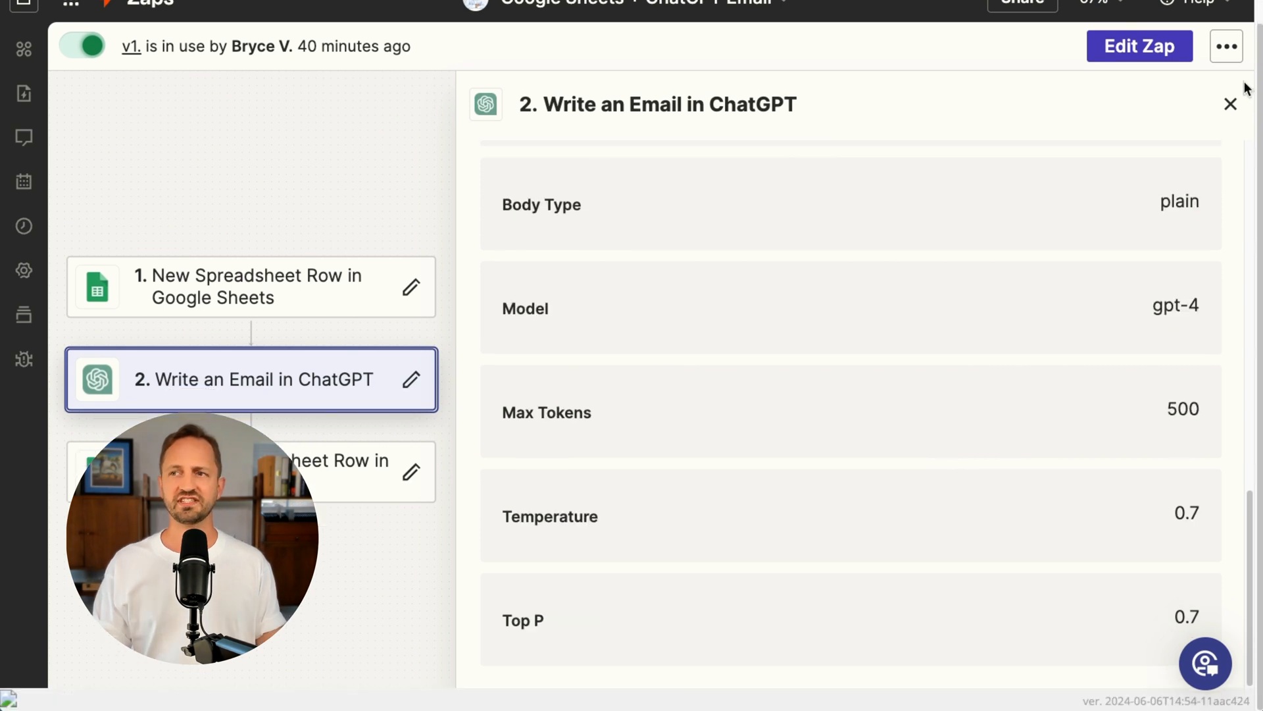
left_click(1230, 103)
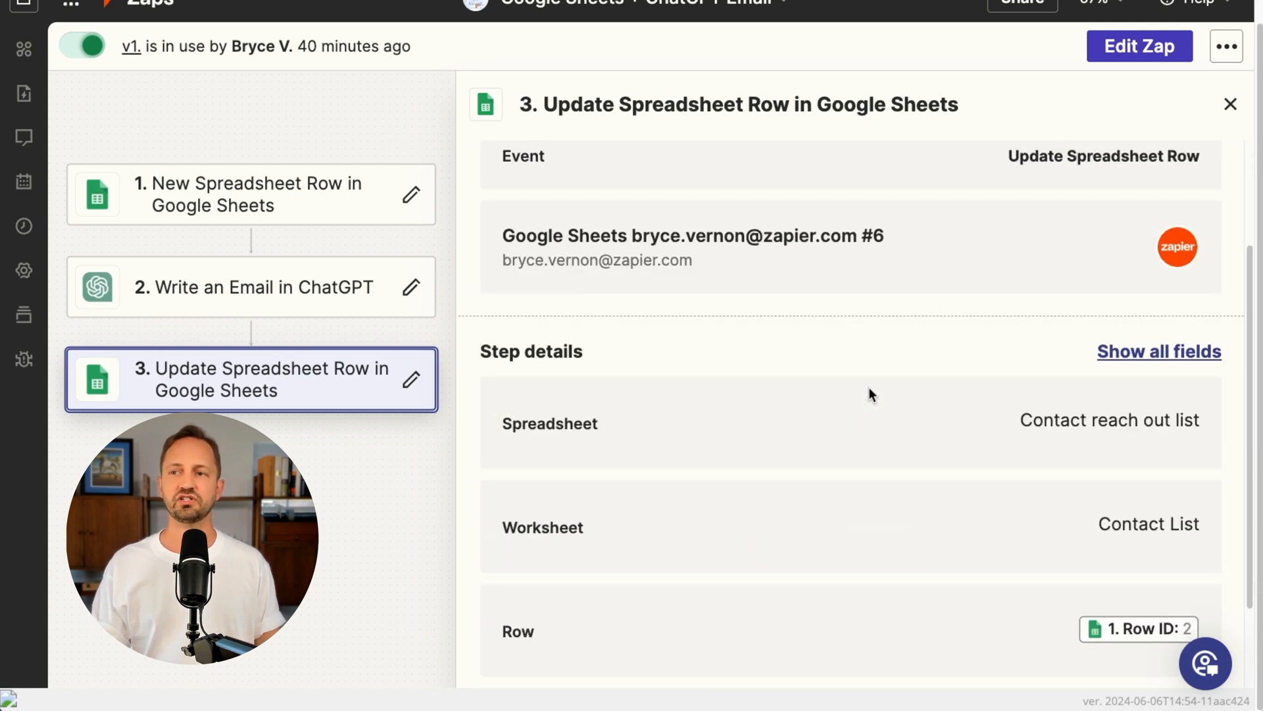
scroll("down", 3)
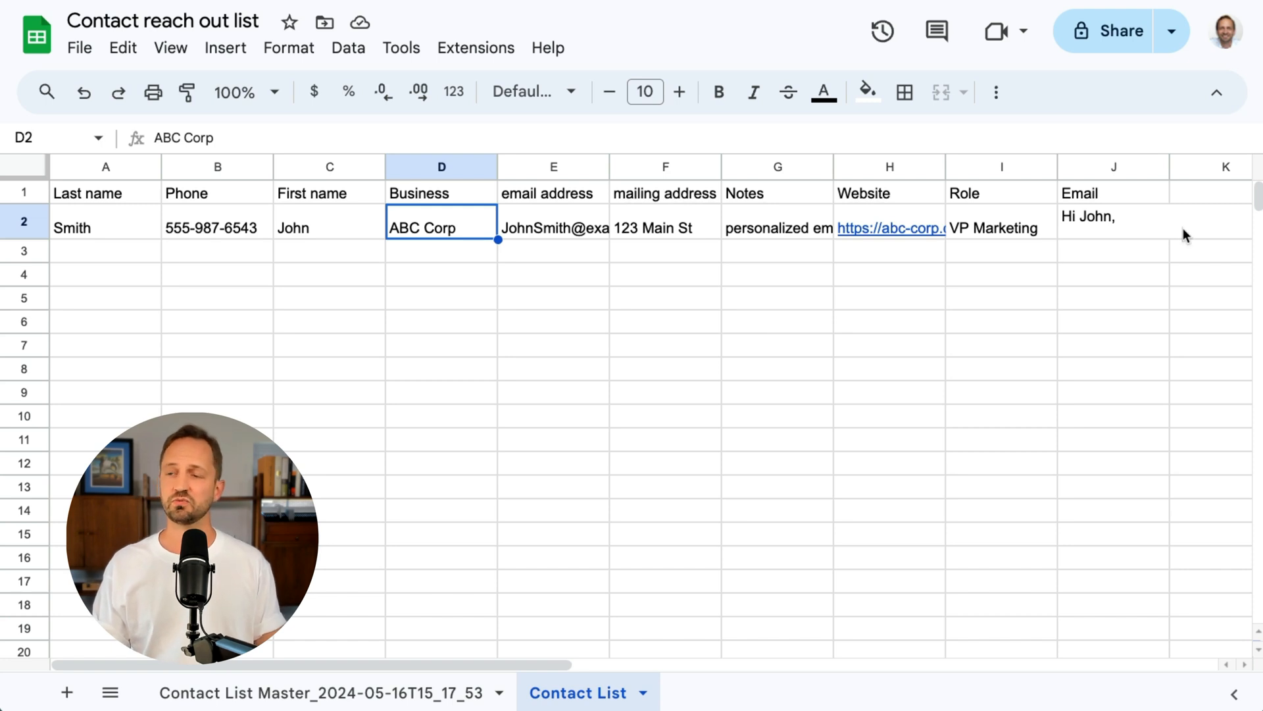
Paste the remaining contacts into A3:I19 of the 'Contact list AI' sheet
left_click(1114, 222)
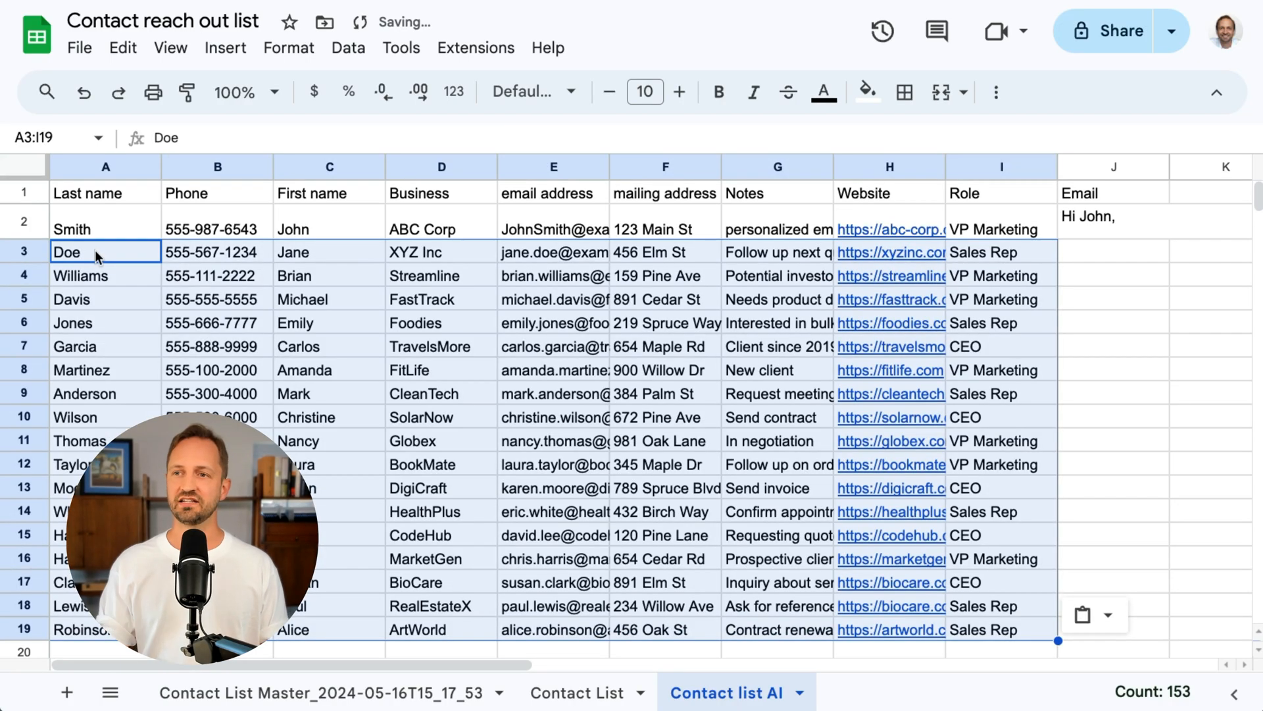
left_click(1210, 251)
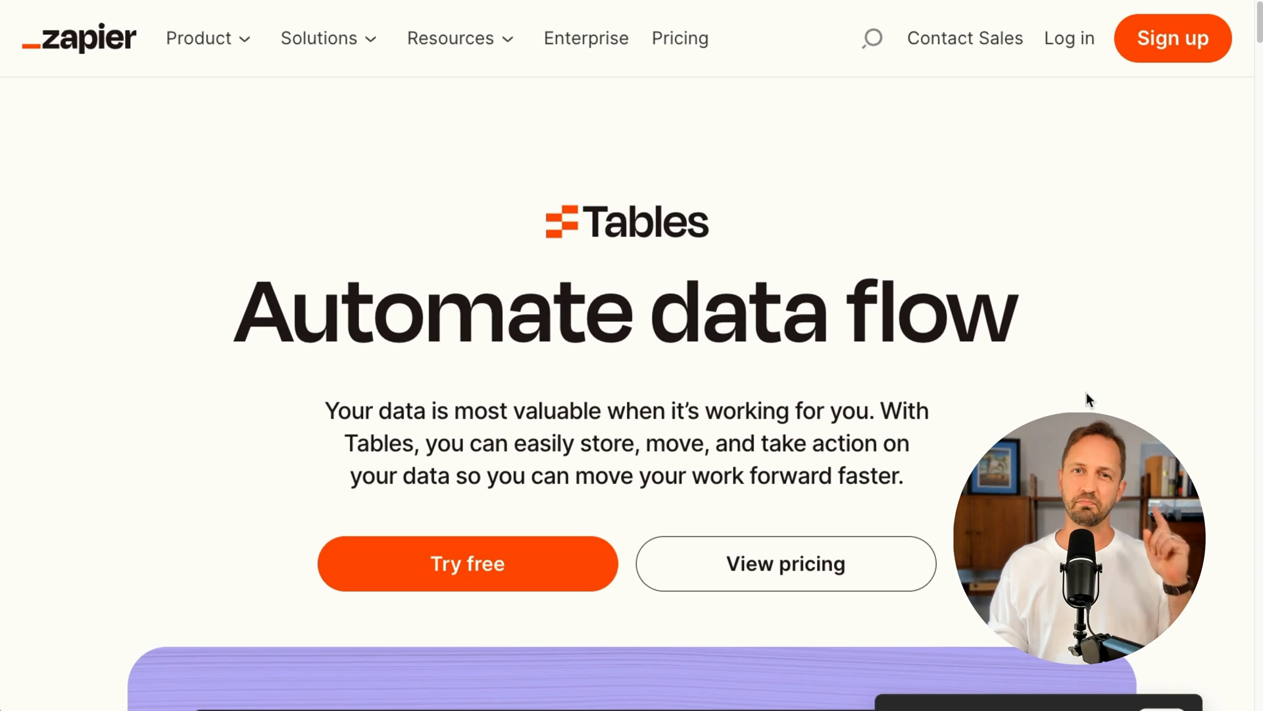
Scroll down the Zapier Tables landing page toward My Tables
scroll("down", 3)
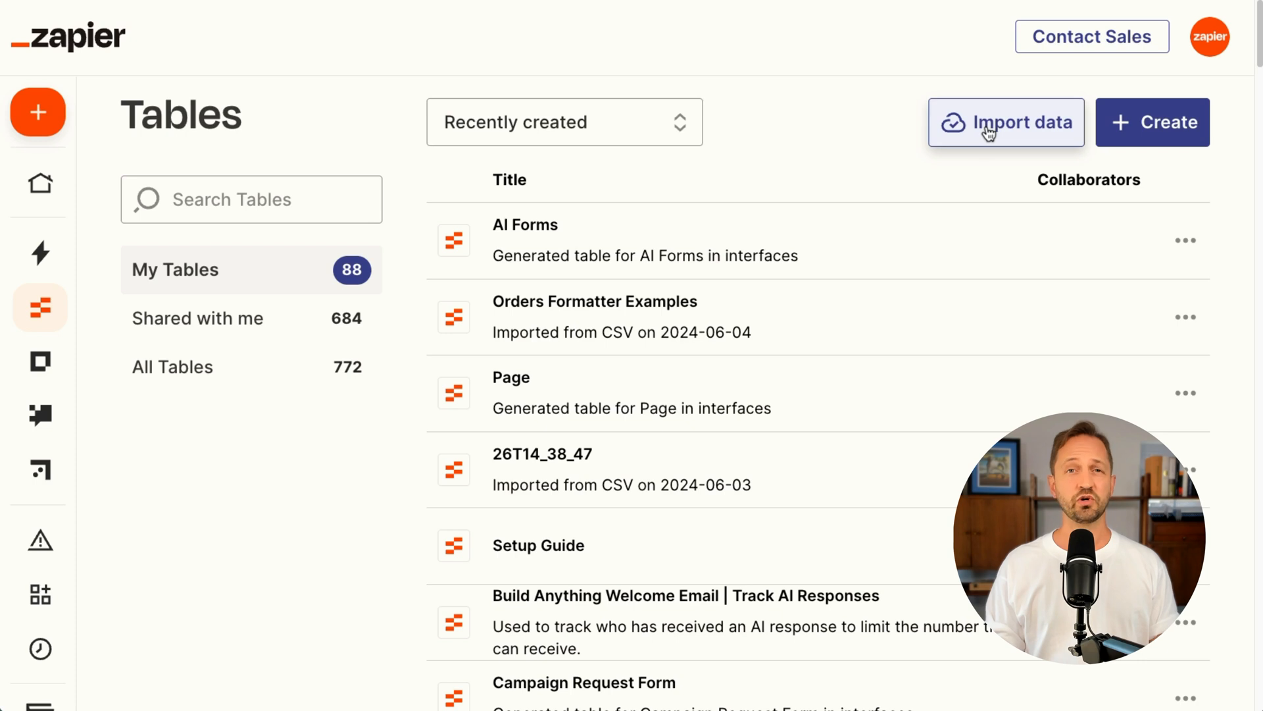
Import the contact CSV file as a new 'Contact List' table of 18 contacts
left_click(1005, 122)
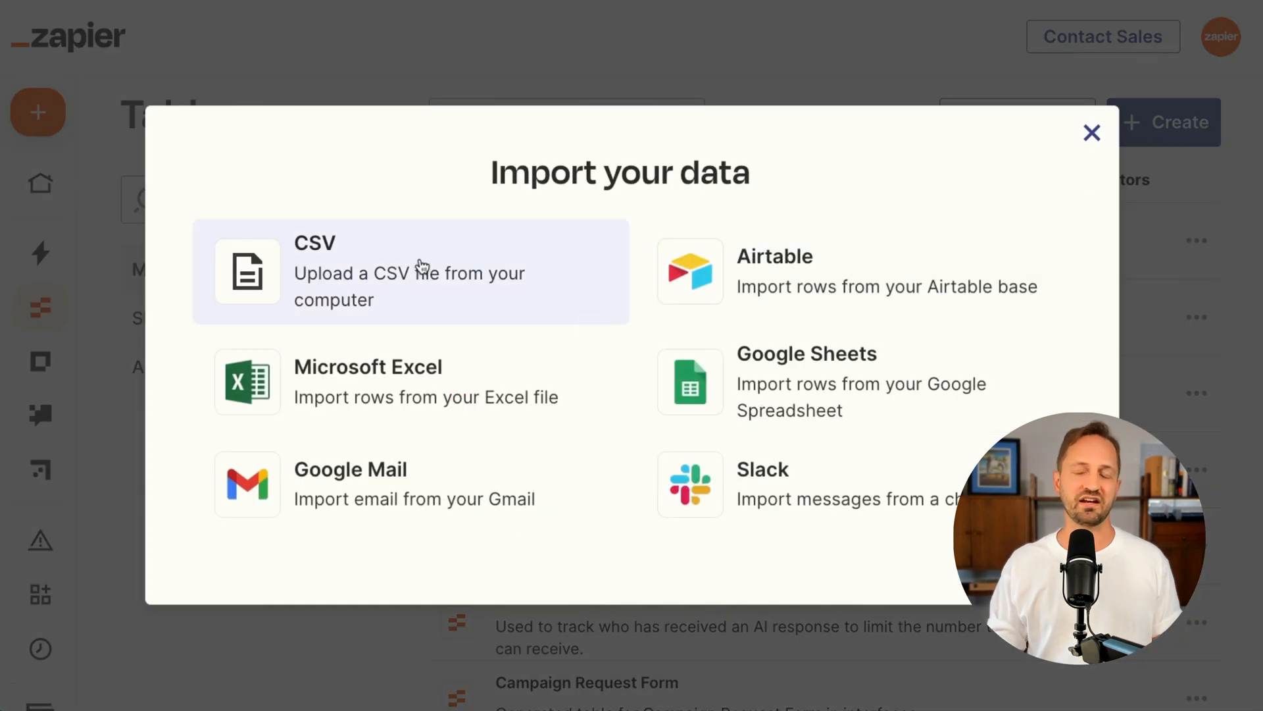
mouse_move(421, 273)
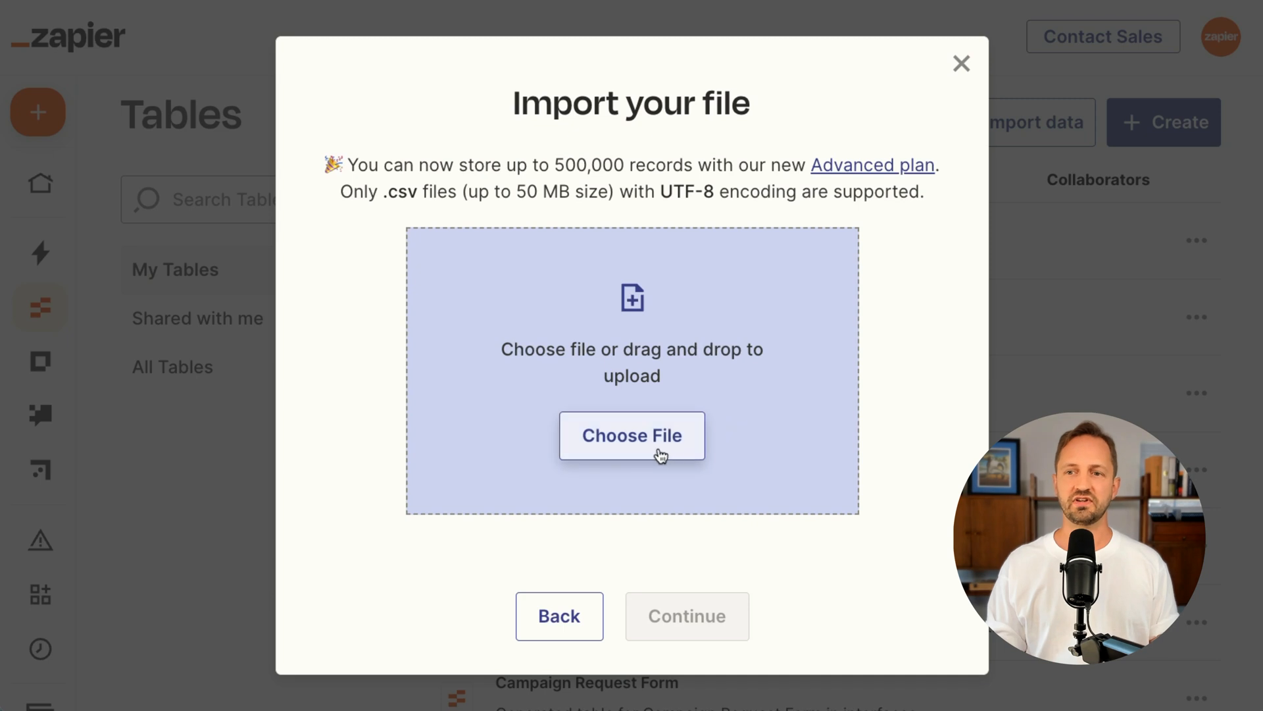
left_click(632, 435)
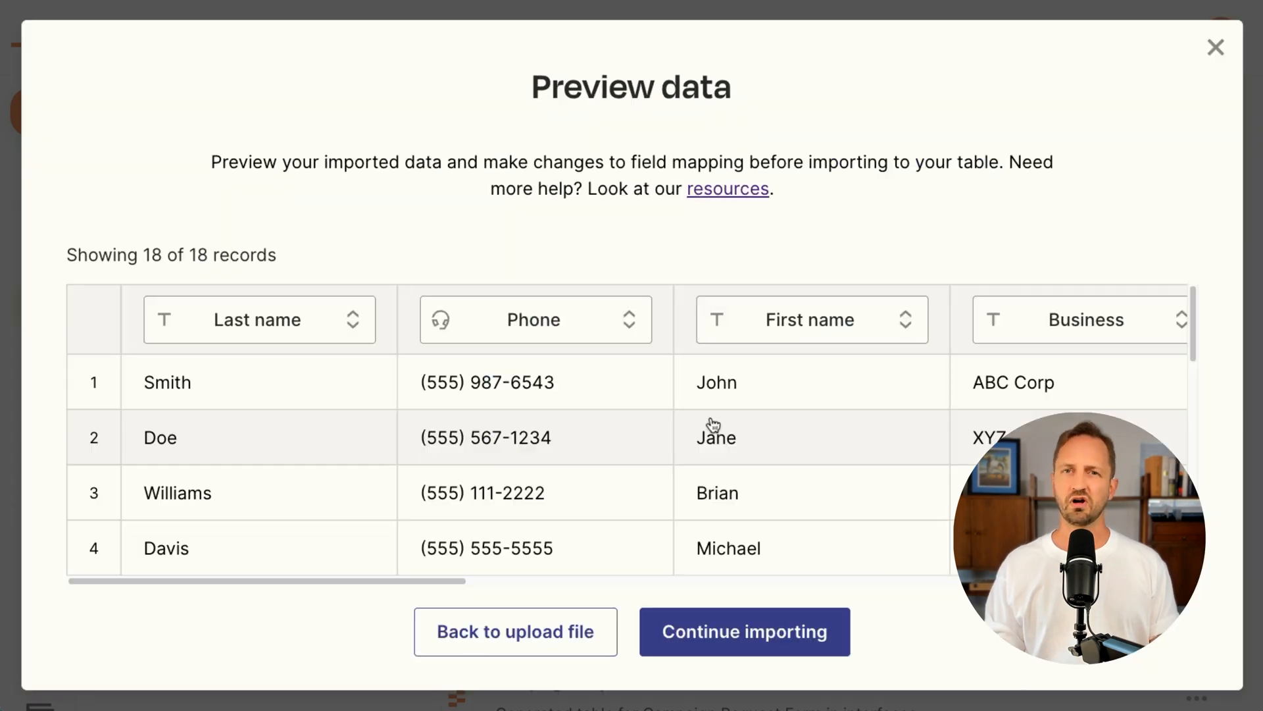
left_click(743, 631)
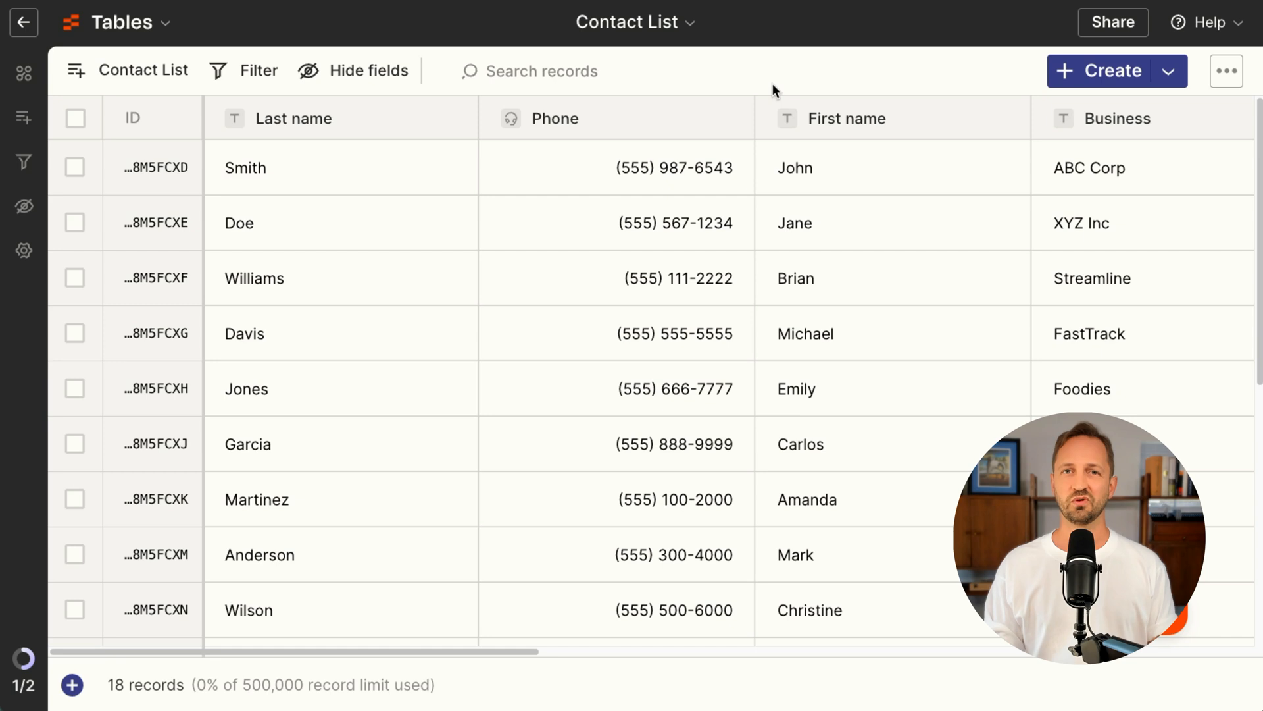
scroll("right", 3)
type("Email")
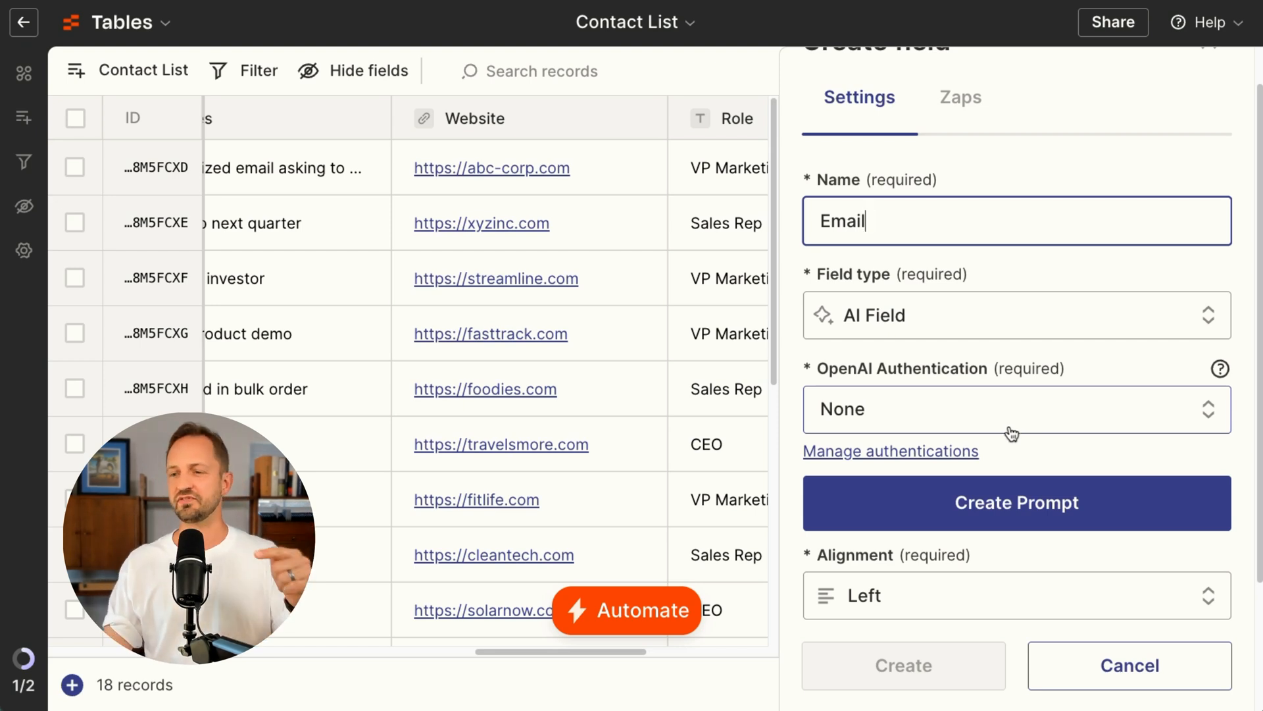
Write a from-scratch Email prompt using First name, Last name, Role and Business, and save it
left_click(1016, 503)
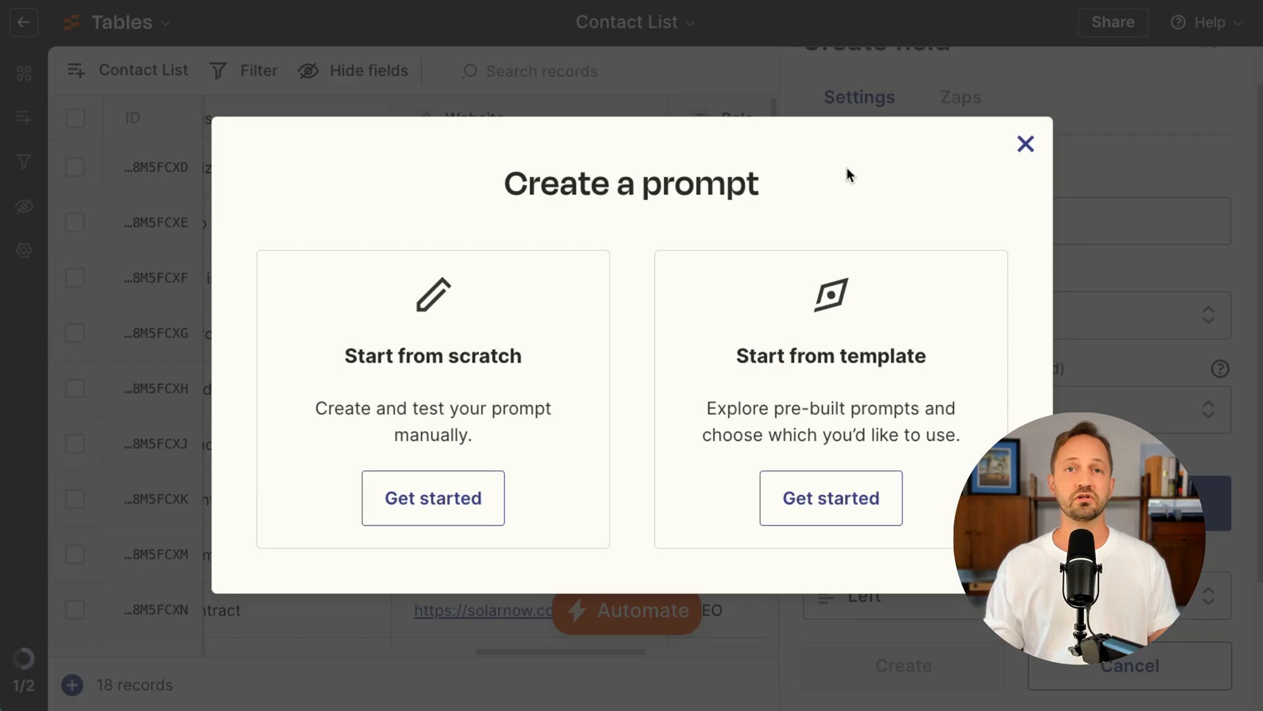
mouse_move(831, 427)
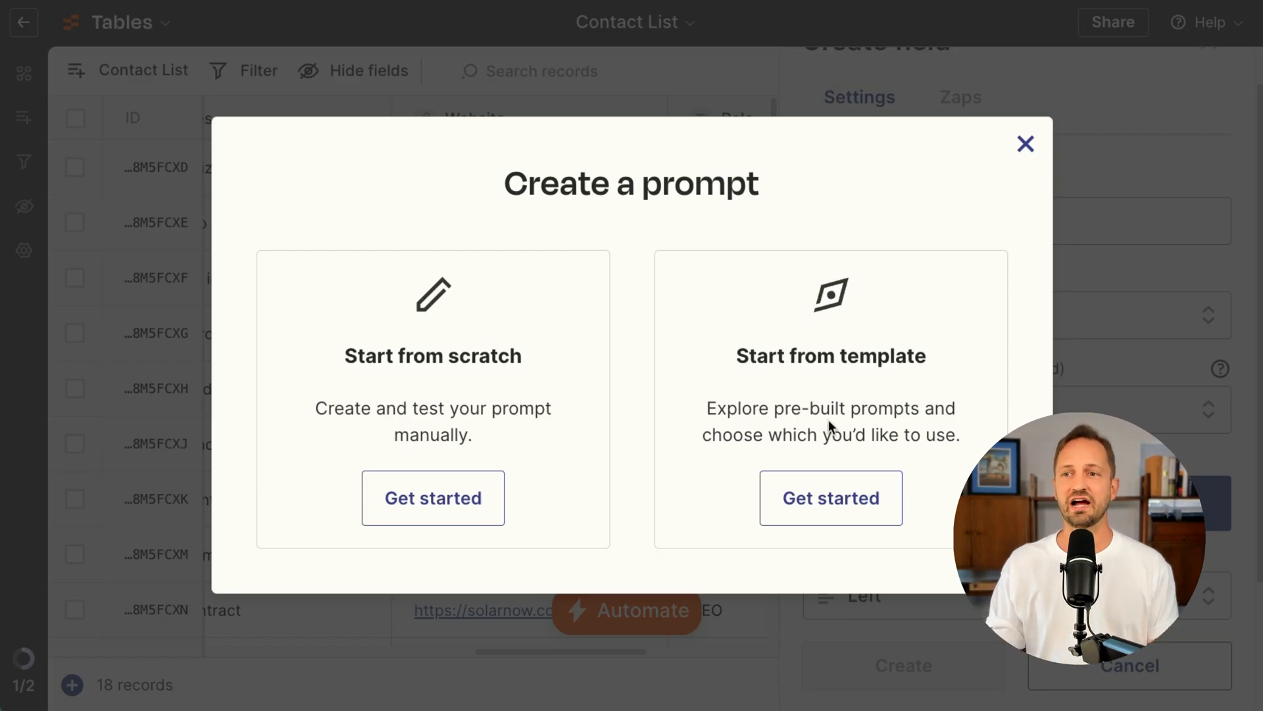
left_click(830, 498)
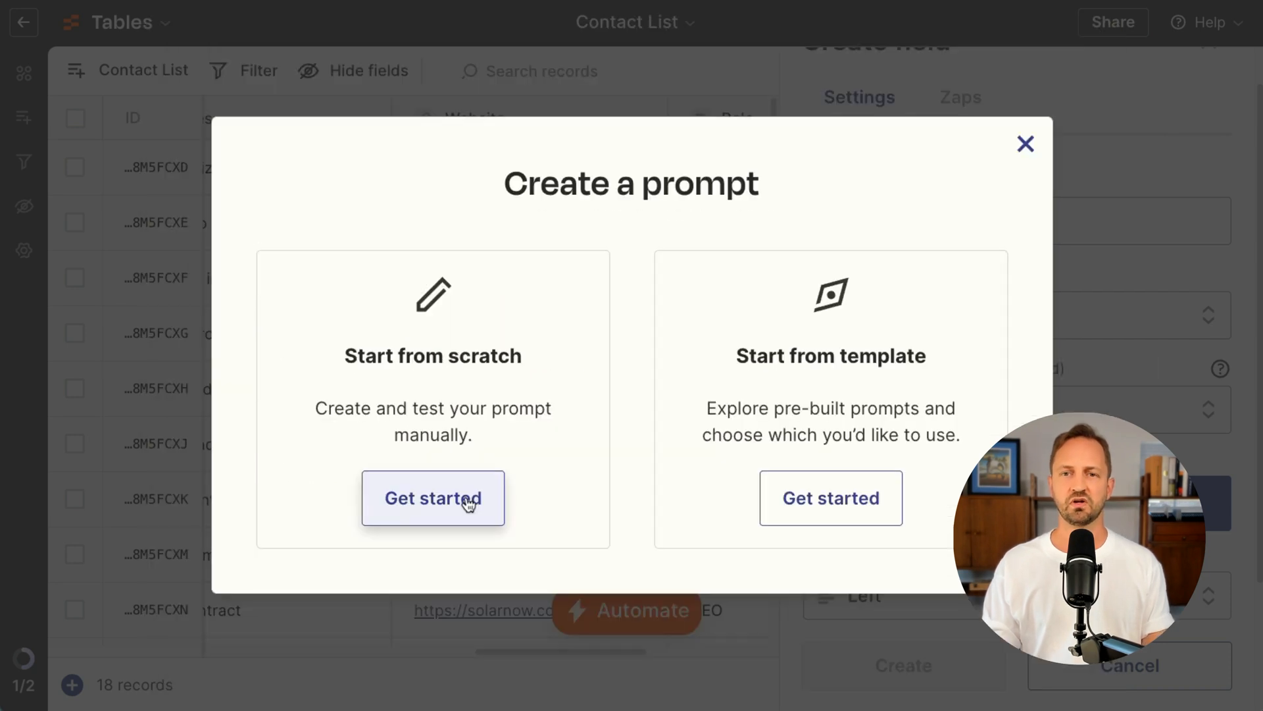
left_click(433, 498)
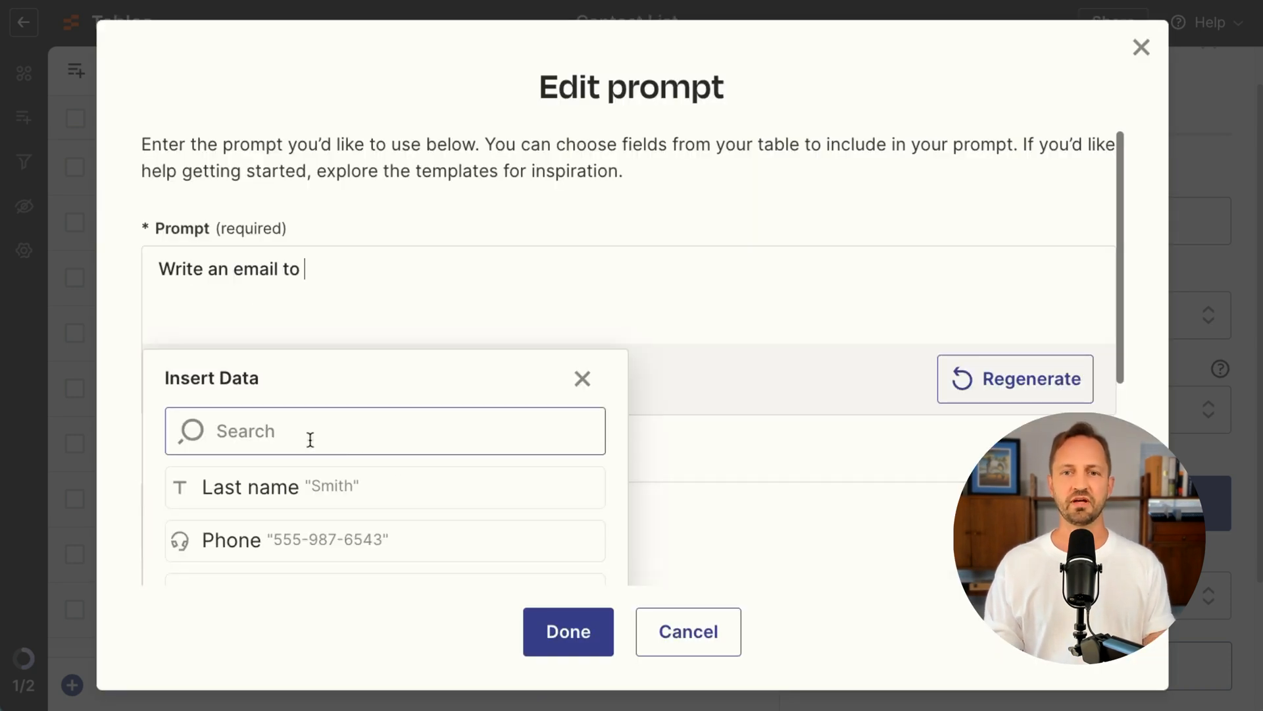
type("la")
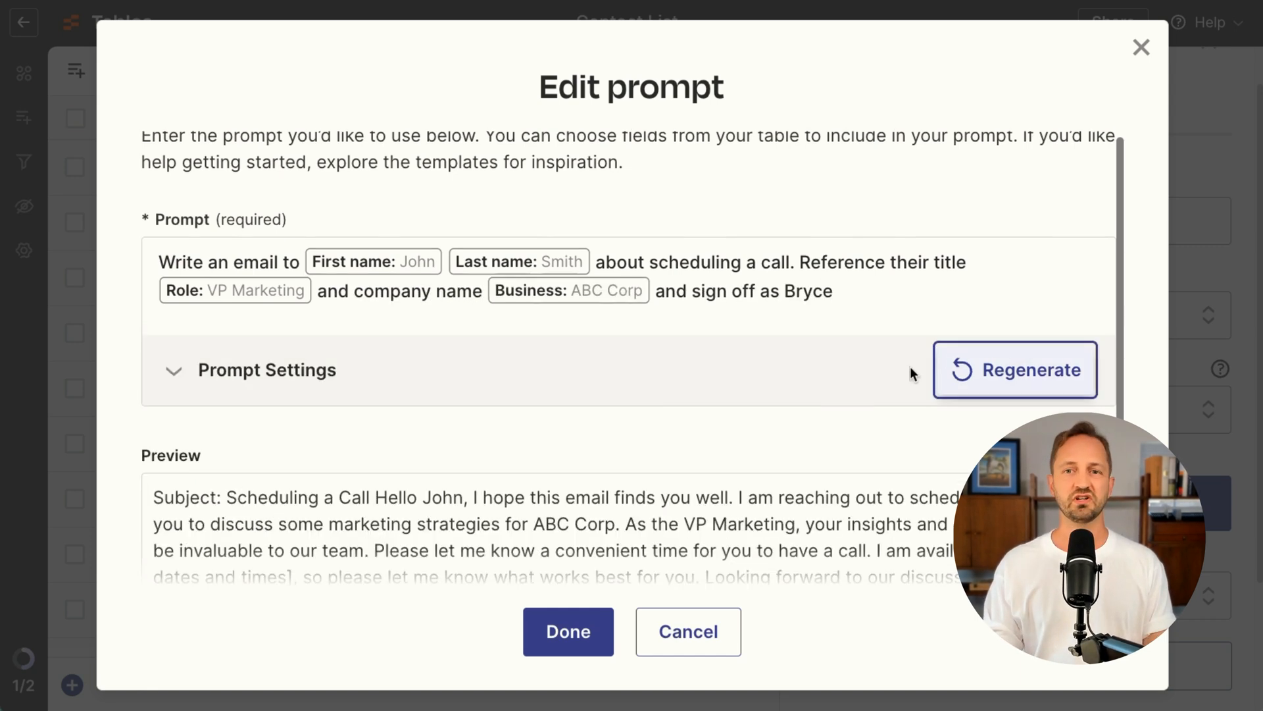
scroll("down", 3)
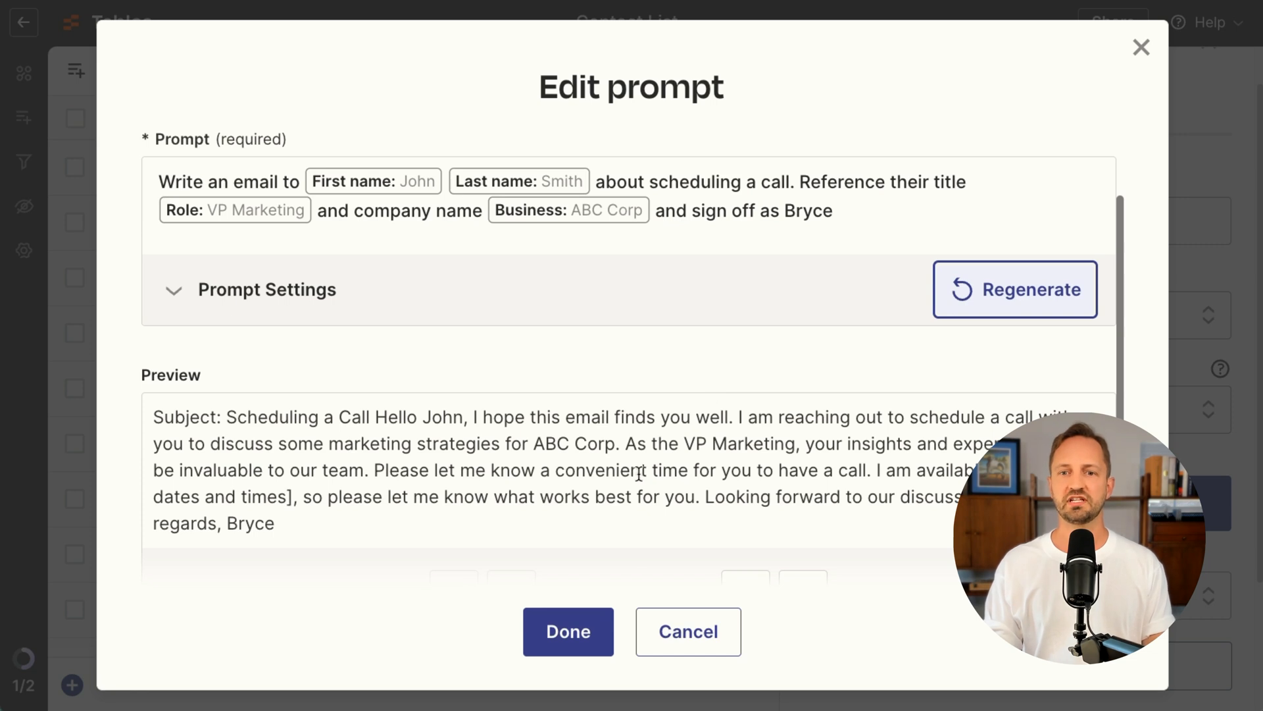
left_click(567, 631)
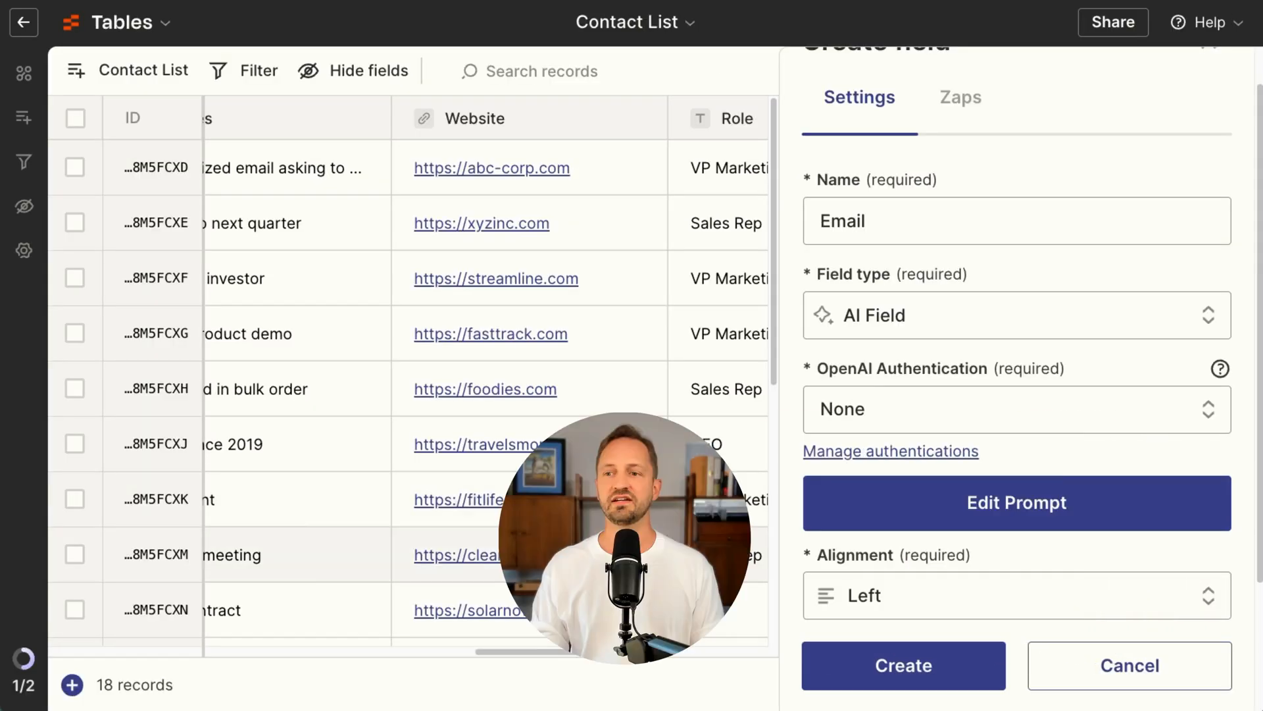
Create the Email AI field, then add a button field named 'Send email'
left_click(904, 665)
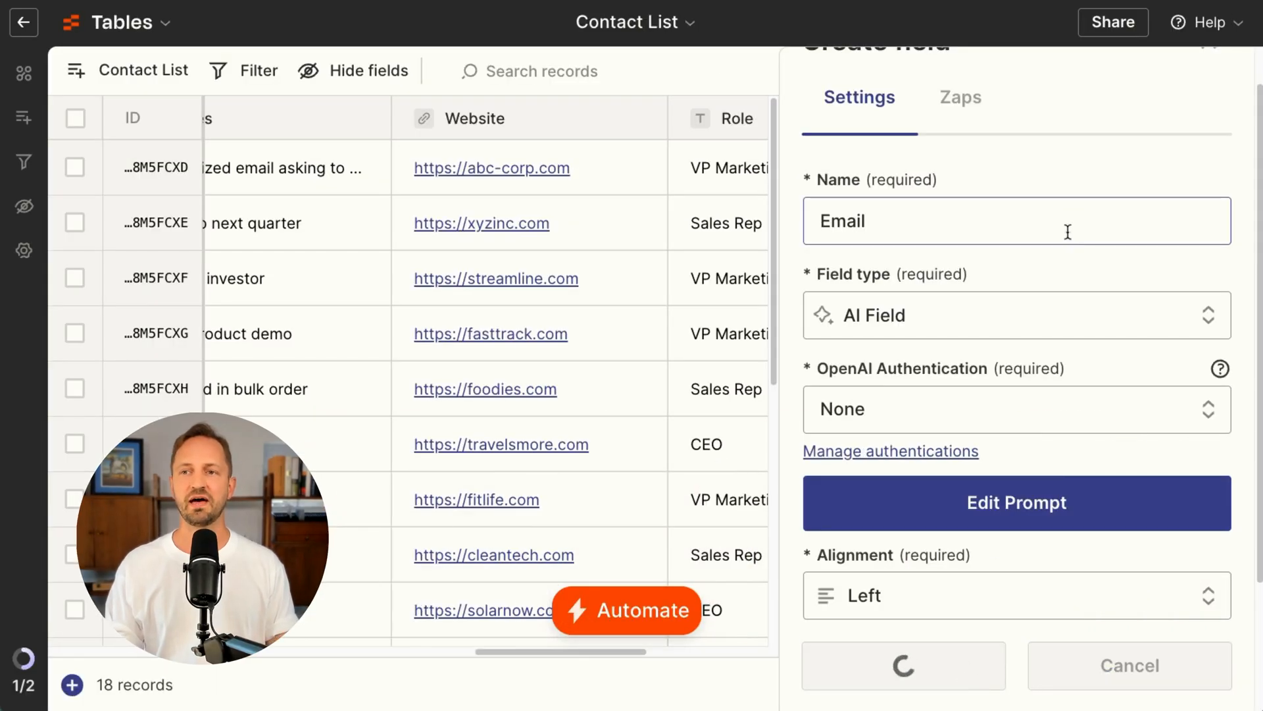
left_click(904, 665)
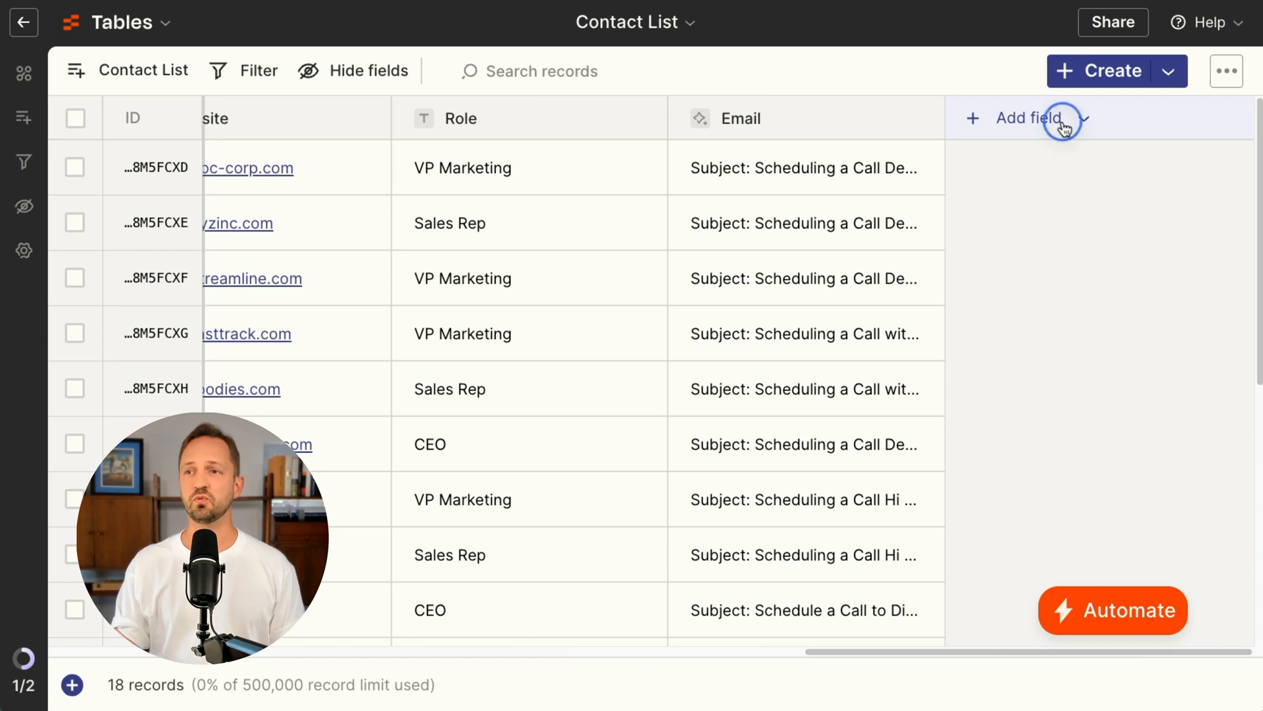
left_click(1024, 118)
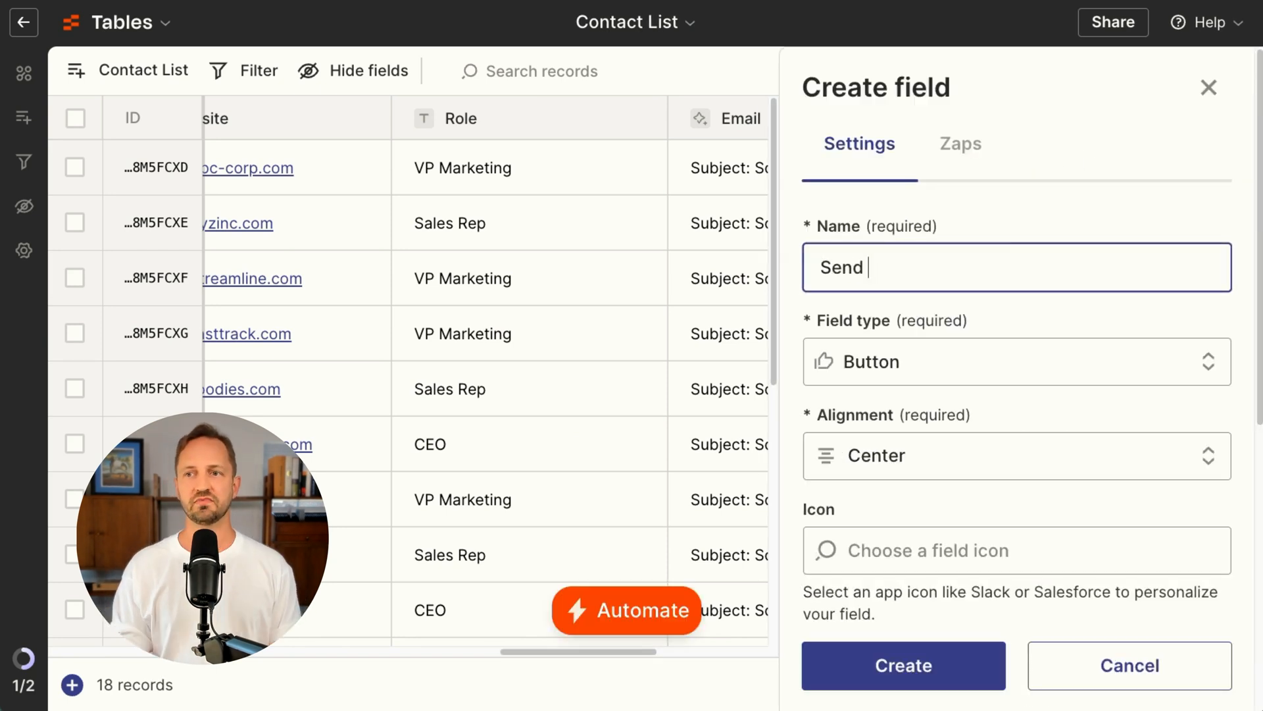
type("email")
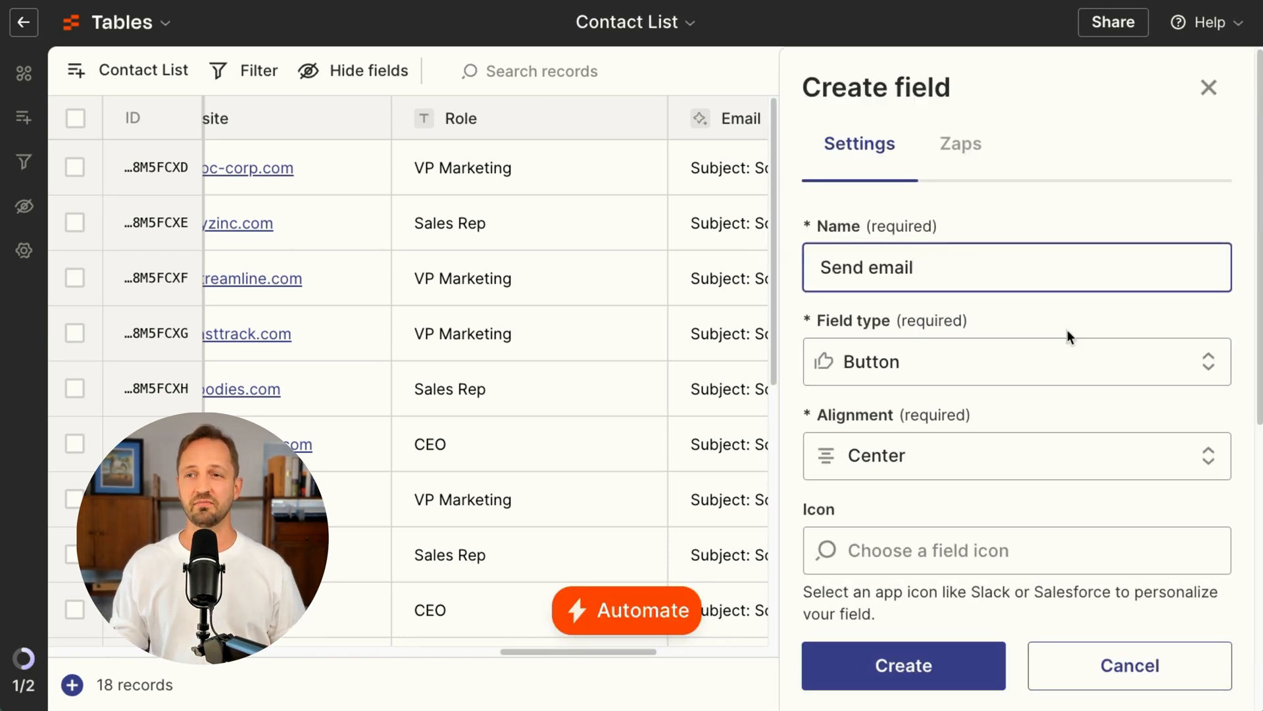
left_click(902, 664)
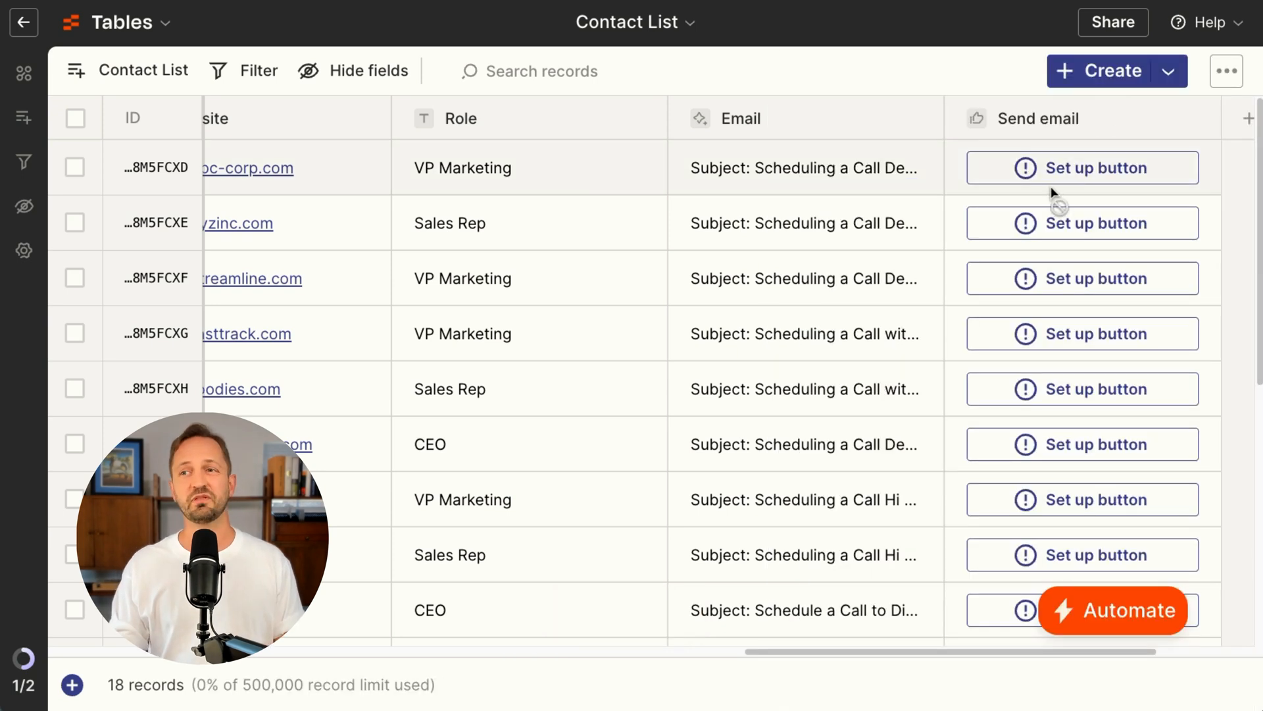